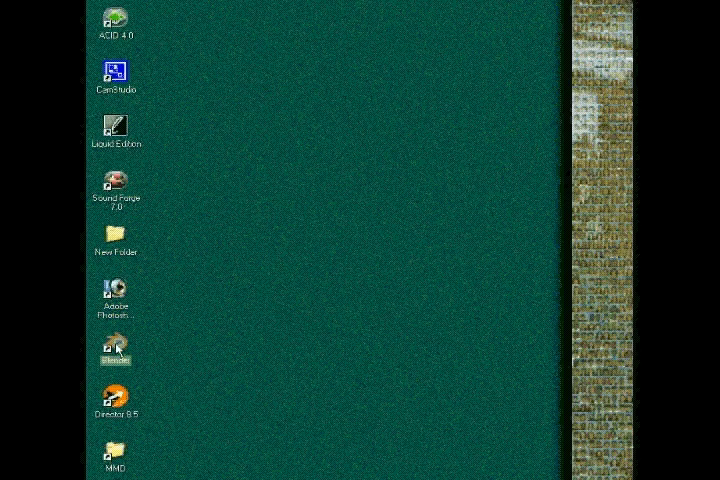
Launch Blender from its desktop shortcut.
{"action": "double_click", "coordinate": [114, 344]}
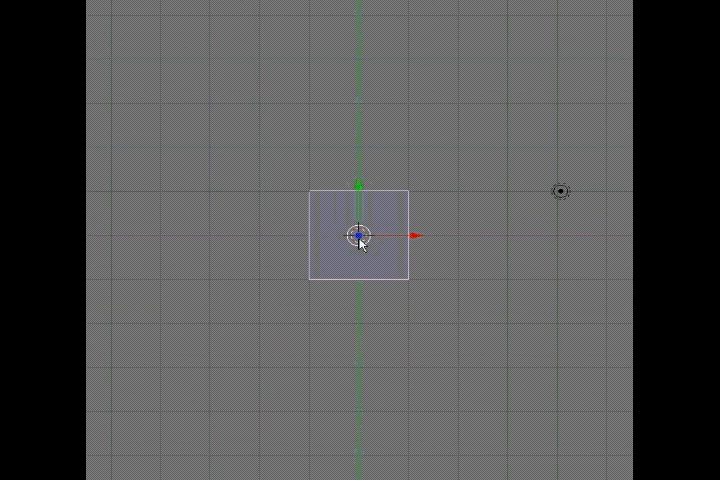
{"action": "mouse_move", "coordinate": [336, 272]}
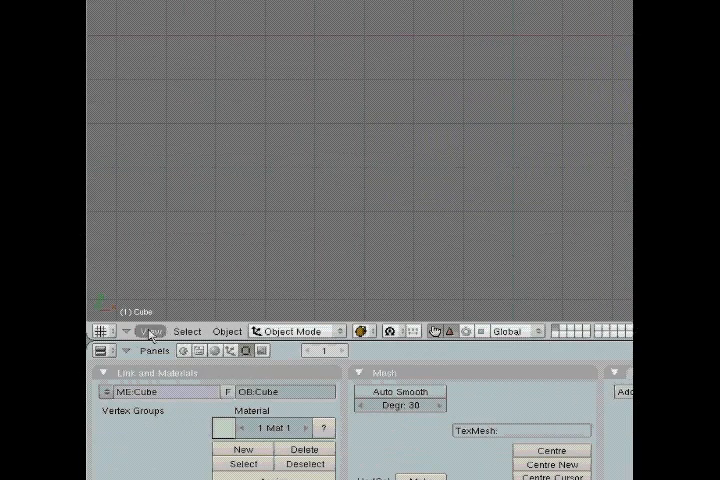
Switch the 3D window to the orthographic Front view via the View menu.
{"action": "left_click", "coordinate": [152, 332]}
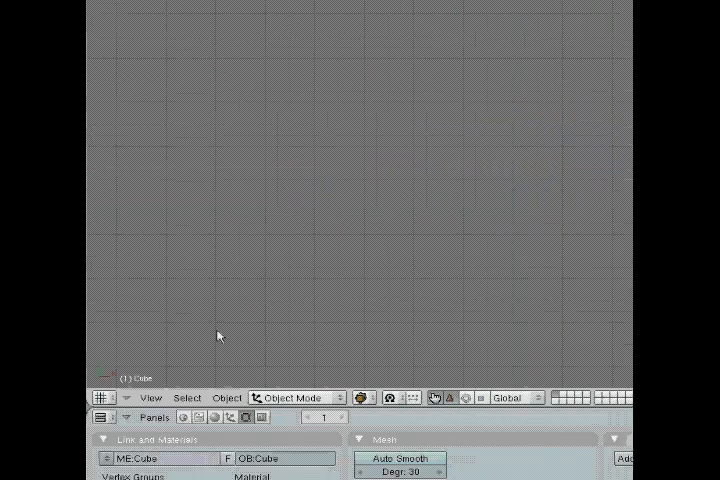
{"action": "left_click", "coordinate": [150, 396]}
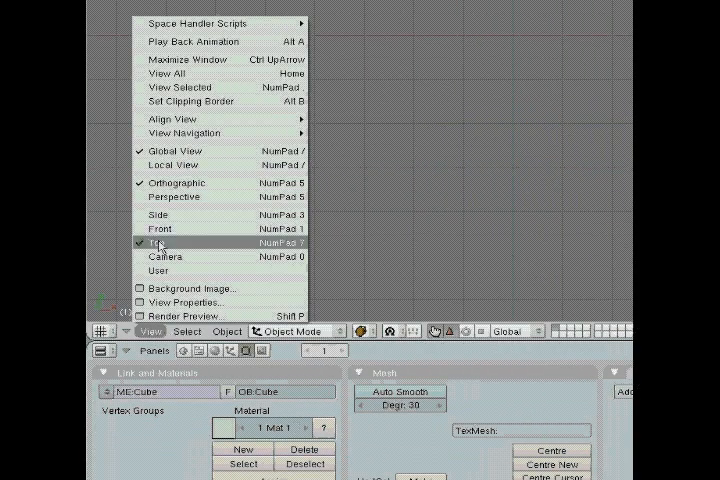
{"action": "left_click", "coordinate": [156, 244]}
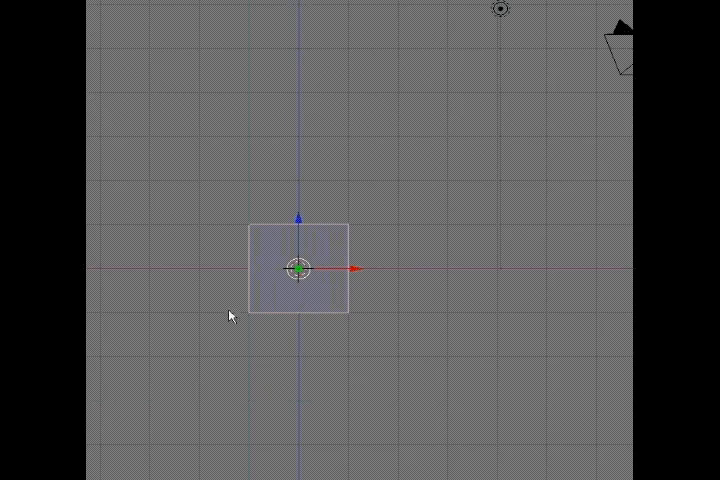
{"action": "left_click", "coordinate": [150, 332]}
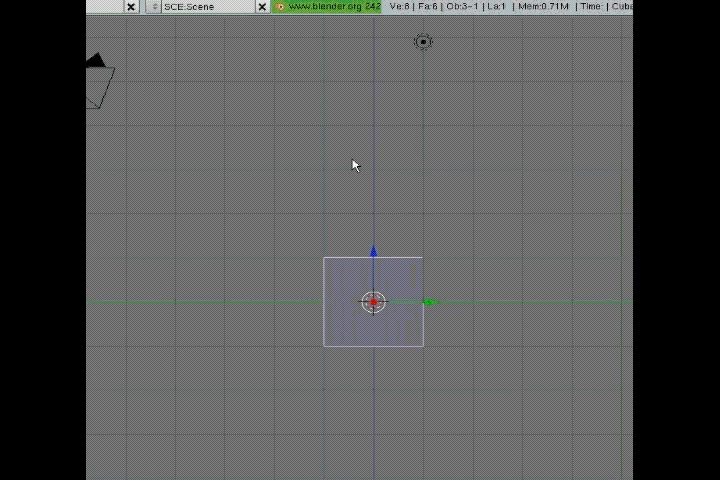
{"action": "mouse_move", "coordinate": [378, 292]}
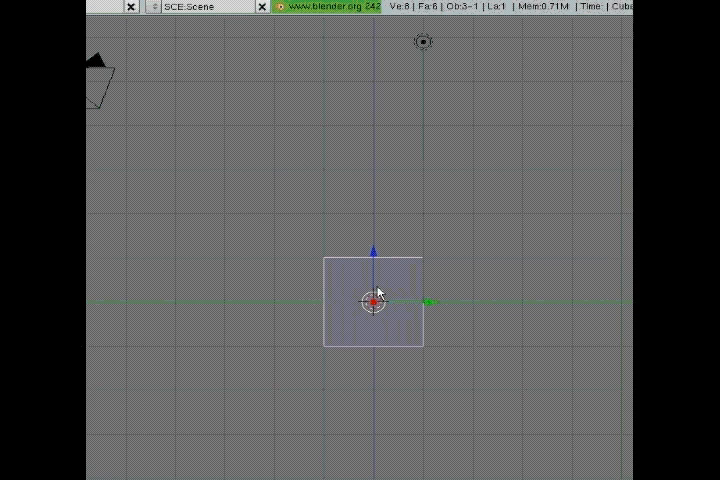
{"action": "mouse_move", "coordinate": [446, 328]}
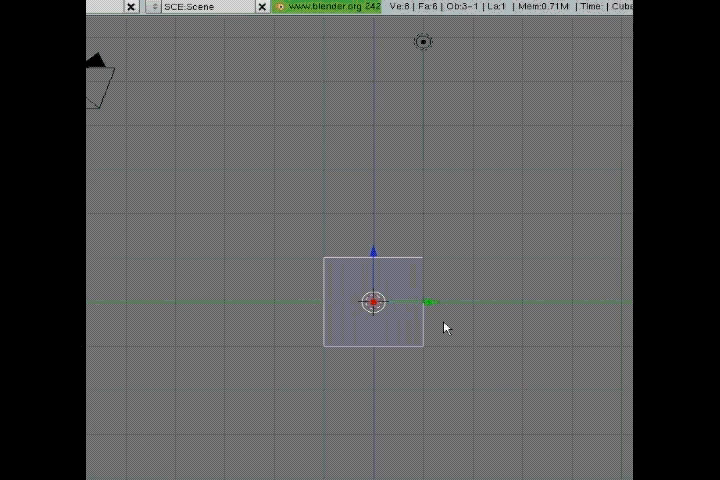
{"action": "mouse_move", "coordinate": [448, 276]}
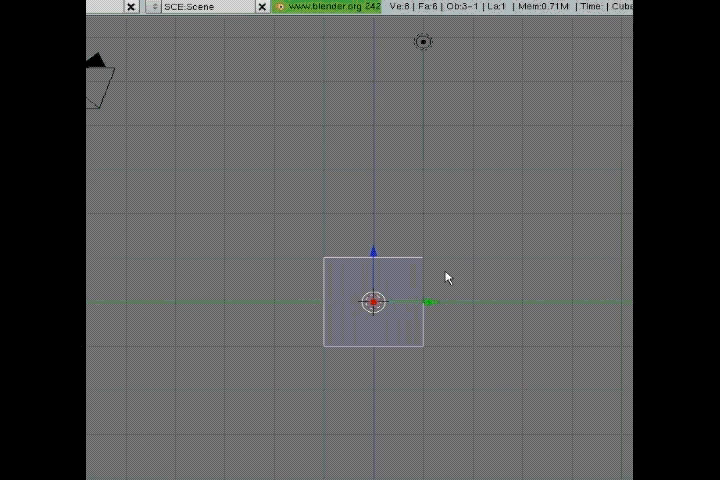
{"action": "mouse_move", "coordinate": [320, 274]}
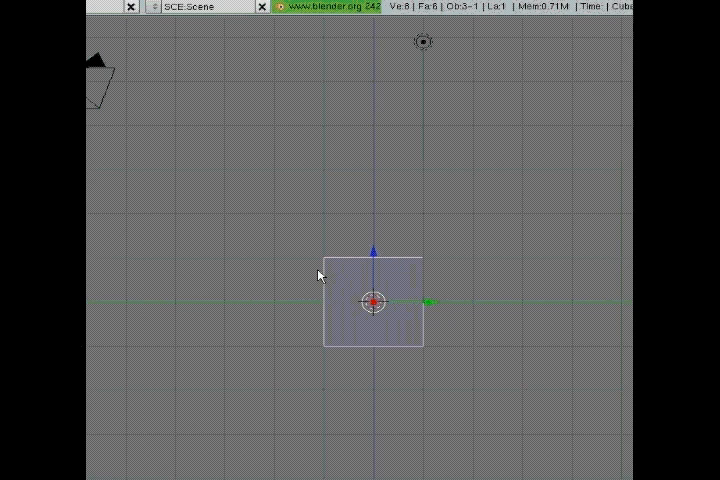
{"action": "mouse_move", "coordinate": [324, 276]}
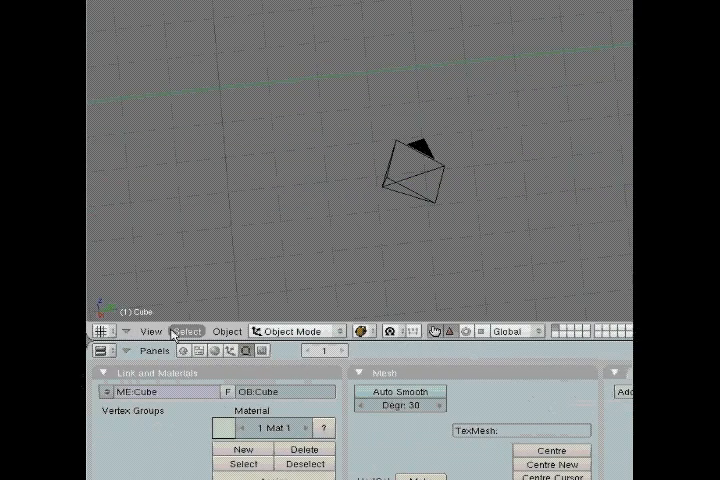
Change the 3D view so the camera wireframe is centred.
{"action": "left_click", "coordinate": [150, 332]}
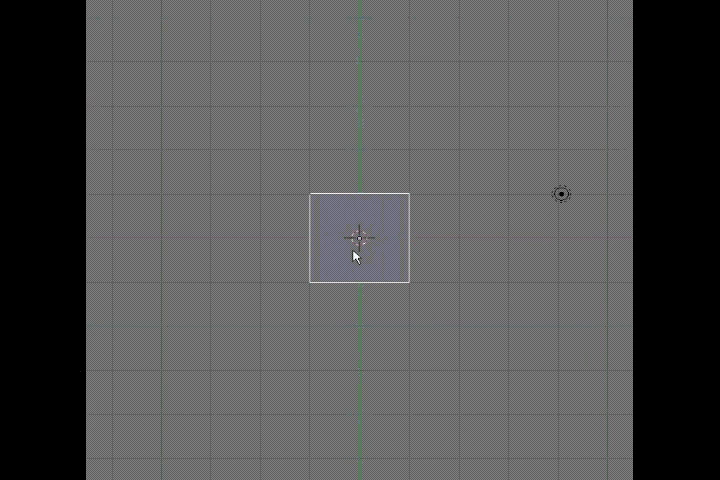
Drag the cube upward in the view, leaving the Cube's editing settings shown.
{"action": "left_click_drag", "start_coordinate": [356, 236], "coordinate": [360, 158]}
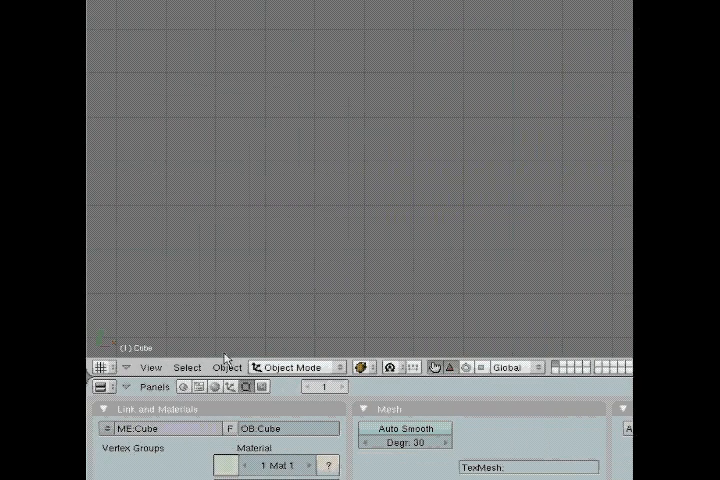
Duplicate the cube and place the copy directly above the first block.
{"action": "left_click", "coordinate": [148, 362]}
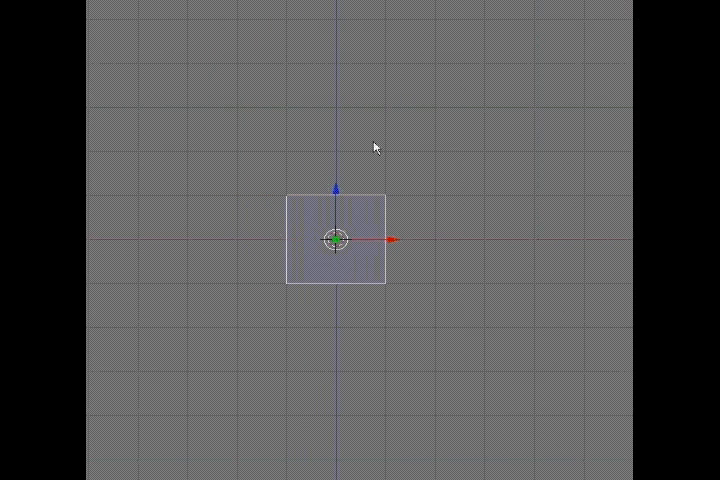
{"action": "mouse_move", "coordinate": [372, 212]}
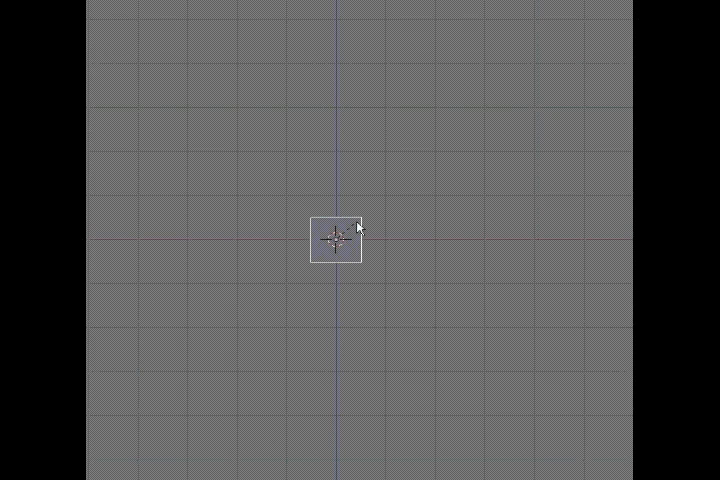
{"action": "left_click", "coordinate": [336, 240]}
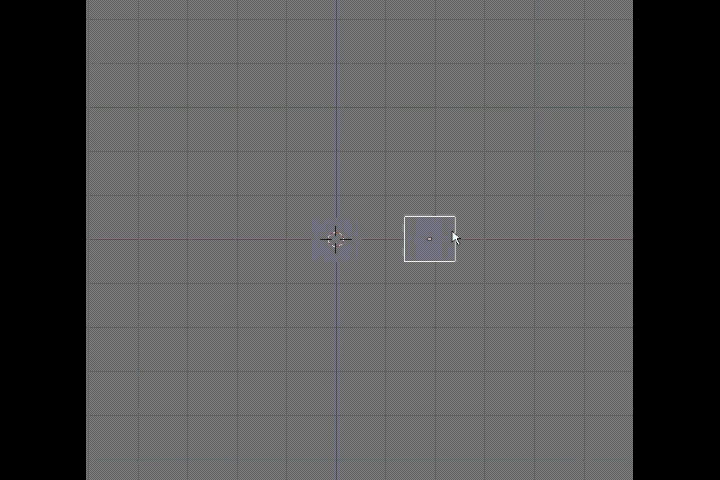
{"action": "left_click", "coordinate": [428, 240]}
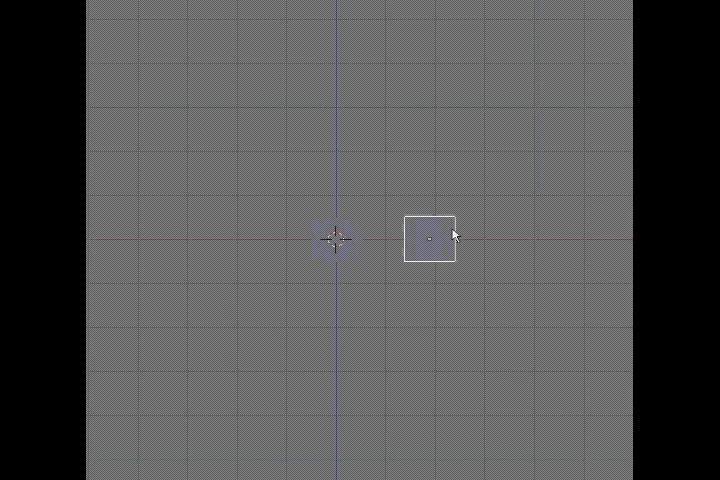
{"action": "left_click_drag", "start_coordinate": [428, 236], "coordinate": [428, 190]}
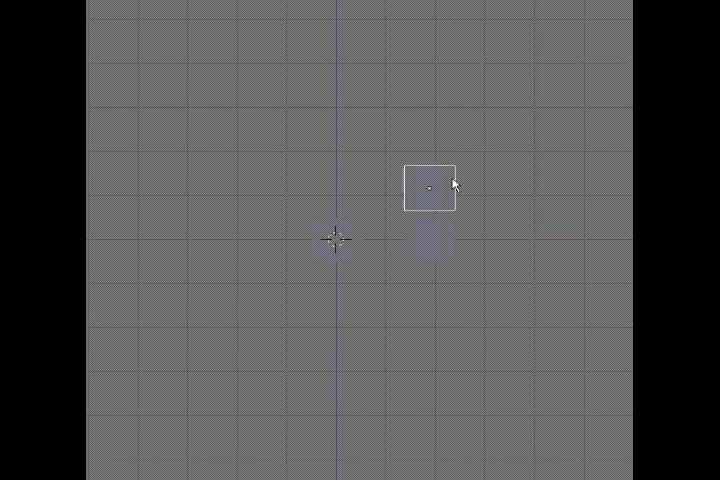
{"action": "left_click", "coordinate": [428, 186]}
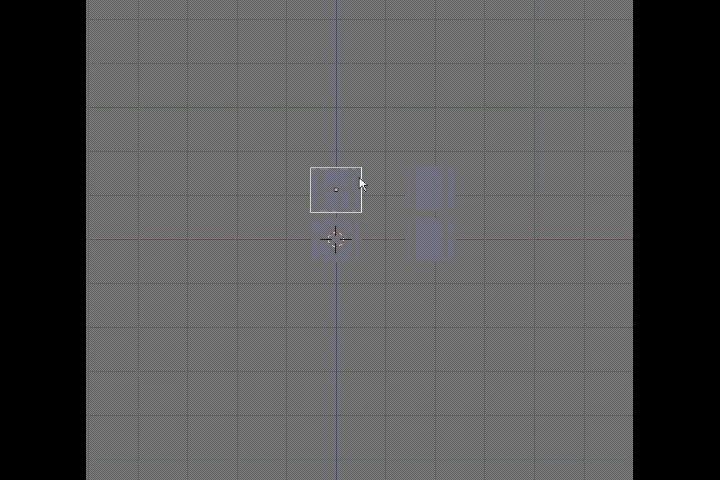
Place another copy above the world origin and snap it to the grid.
{"action": "left_click", "coordinate": [336, 188]}
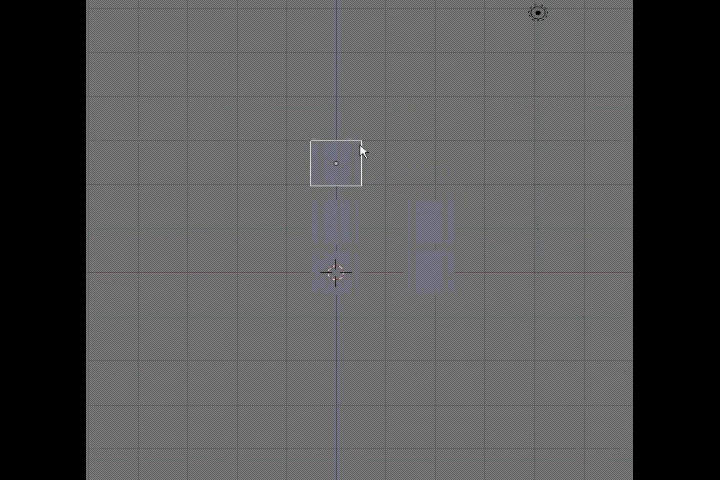
{"action": "left_click", "coordinate": [338, 160]}
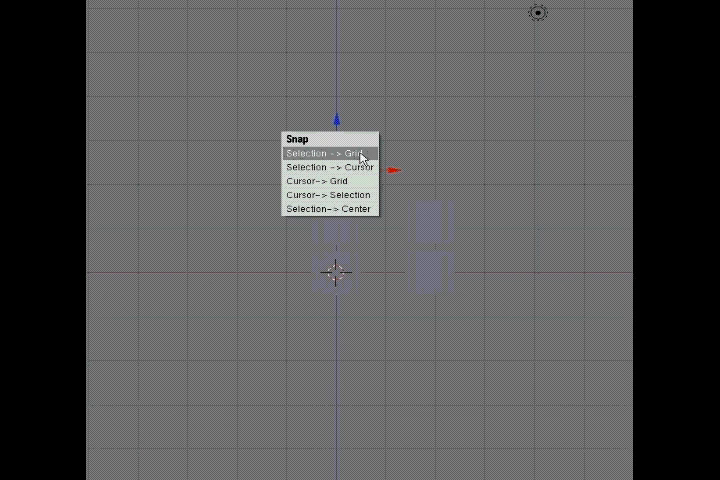
{"action": "left_click", "coordinate": [320, 152]}
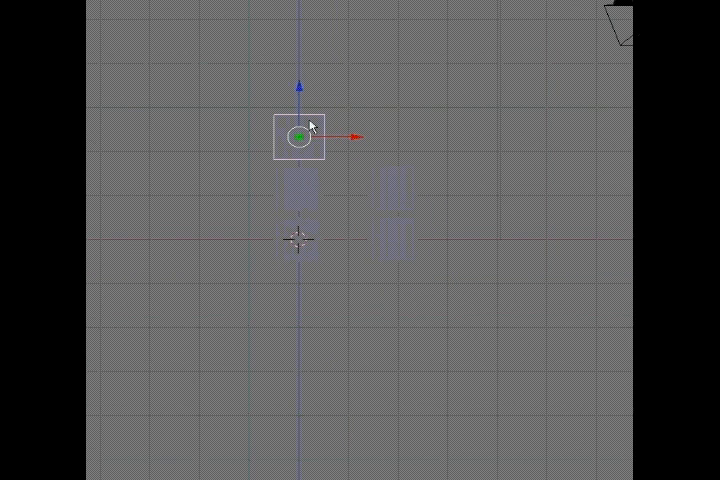
{"action": "left_click", "coordinate": [298, 136]}
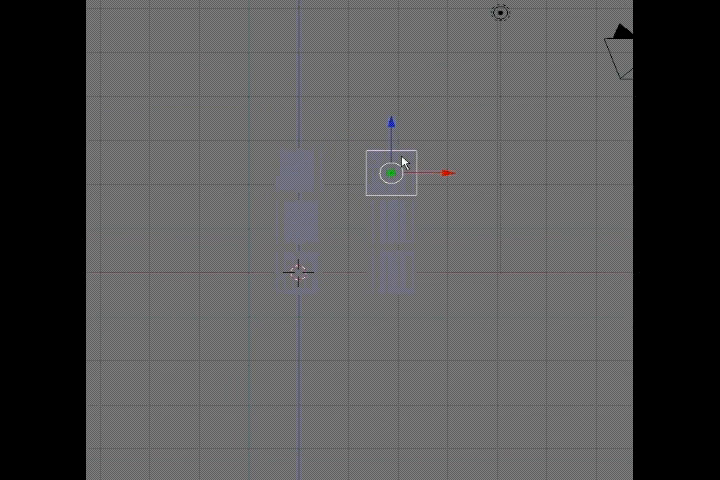
{"action": "mouse_move", "coordinate": [348, 310]}
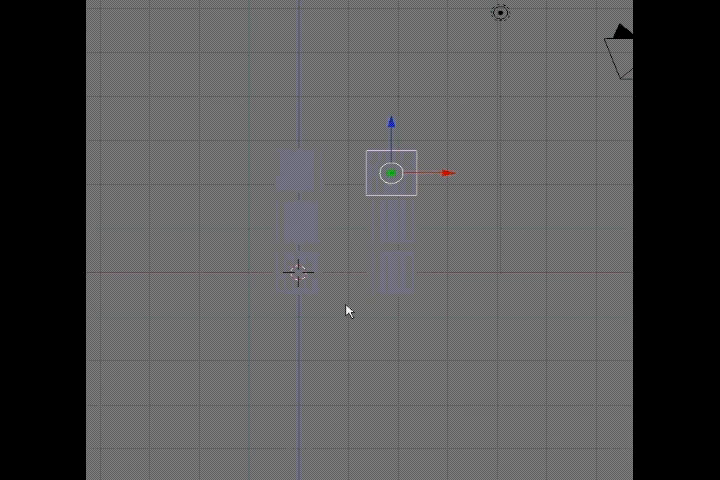
{"action": "mouse_move", "coordinate": [324, 228]}
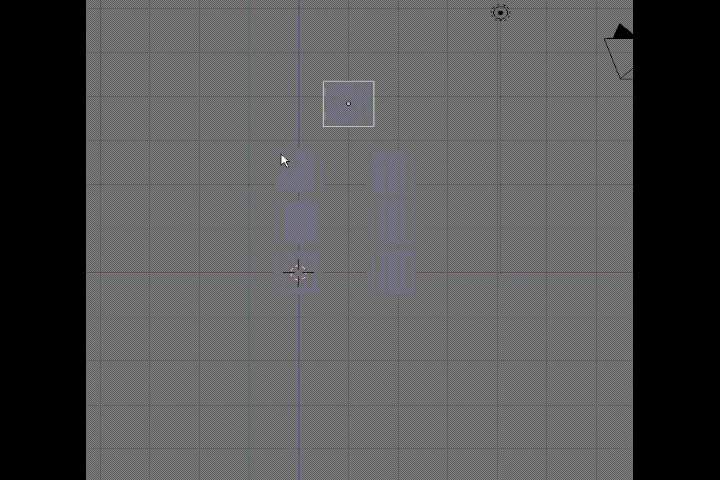
Place a new cube copy above the two block columns.
{"action": "left_click", "coordinate": [348, 104]}
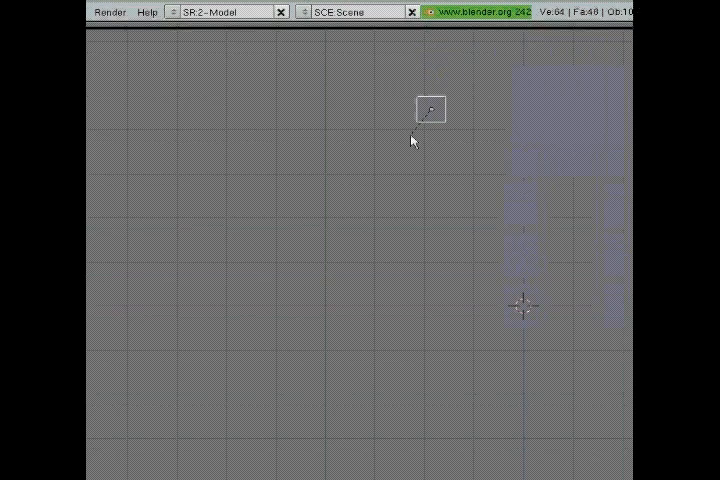
Position cube copies above the legs to form the wide torso block.
{"action": "left_click", "coordinate": [430, 110]}
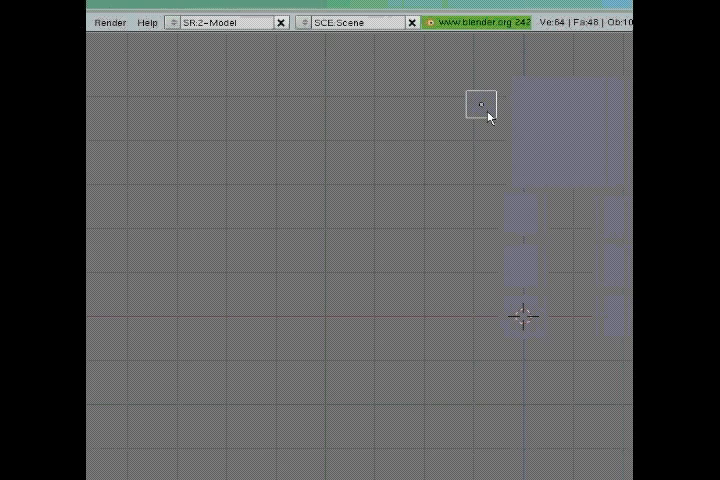
{"action": "left_click", "coordinate": [480, 104]}
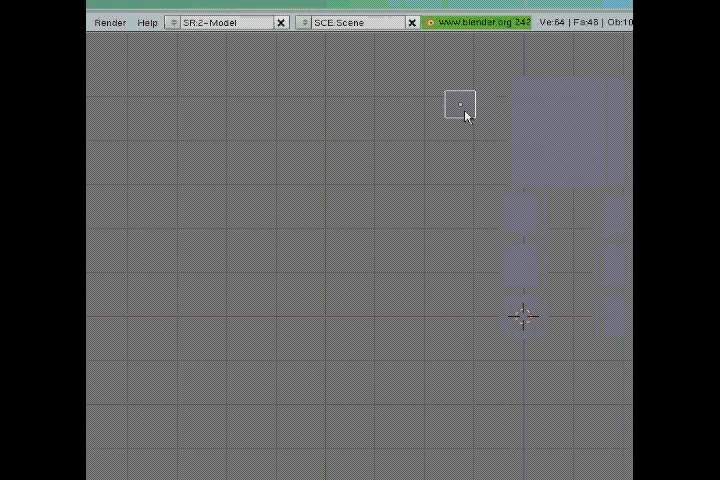
{"action": "left_click", "coordinate": [456, 104]}
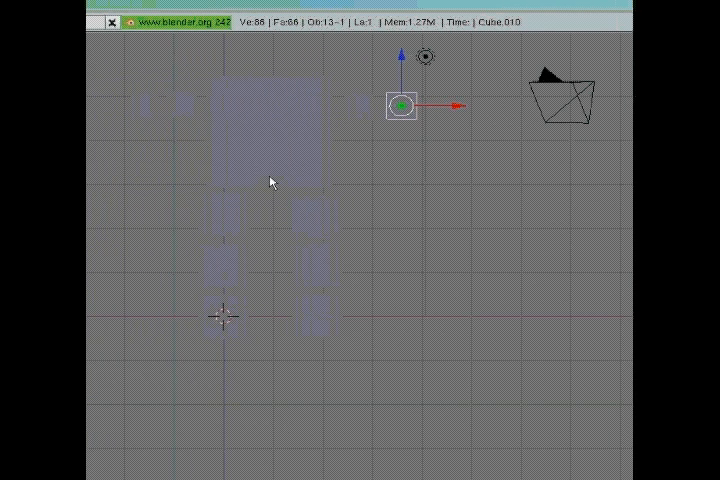
{"action": "mouse_move", "coordinate": [340, 122]}
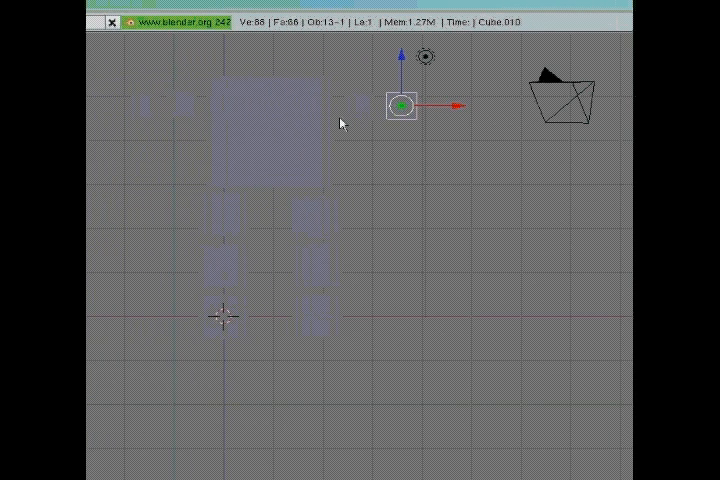